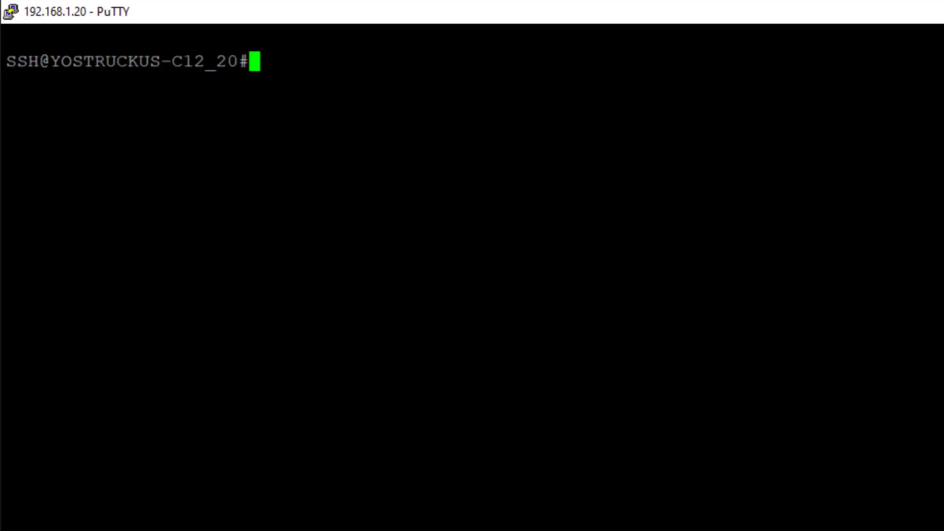
Run 'sh inline power' to show the per-port PoE consumption and allocation table
text(sh)
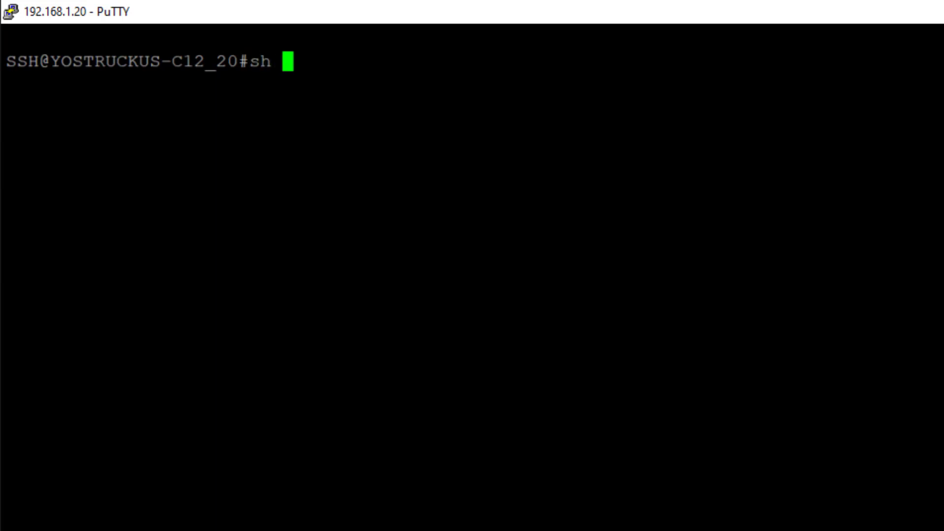
text(inline power)
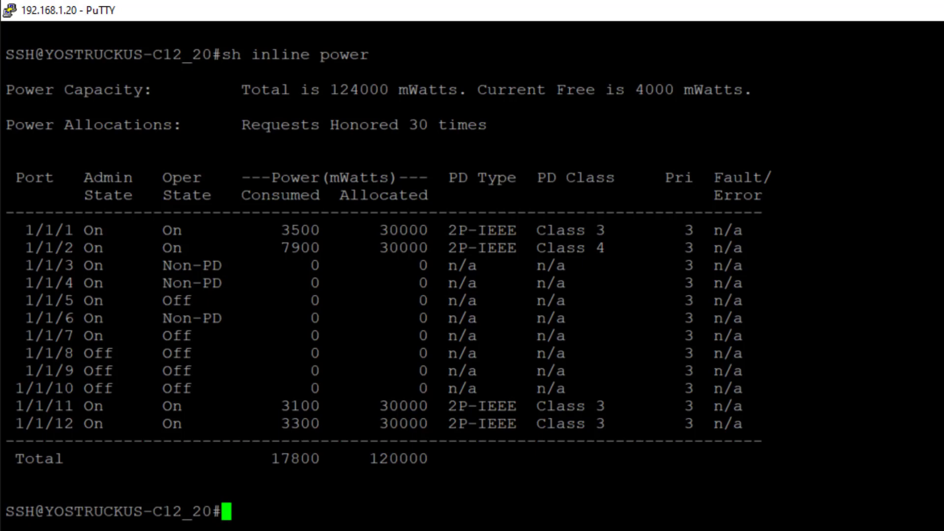
Run 'sh run' to review the running config, noting the 30000 power limit on 1/1/12
text(sh run)
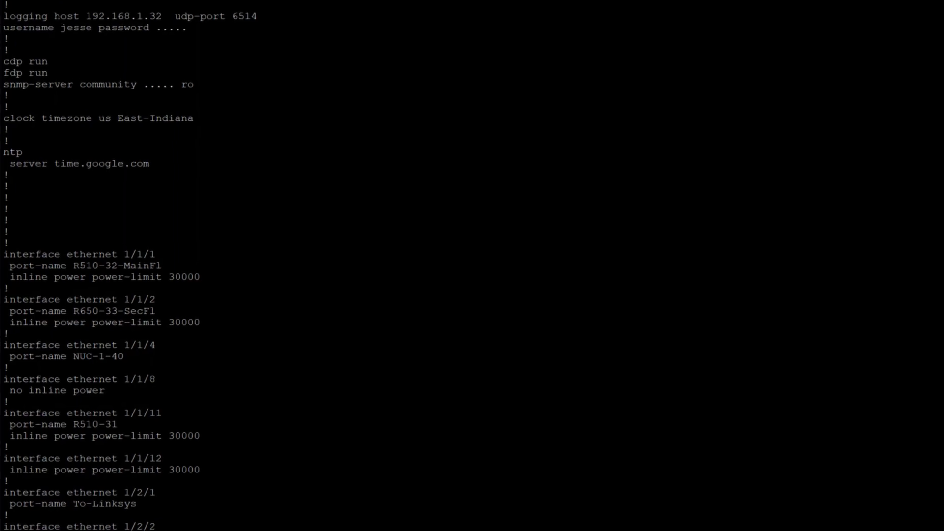
scroll(down, 3)
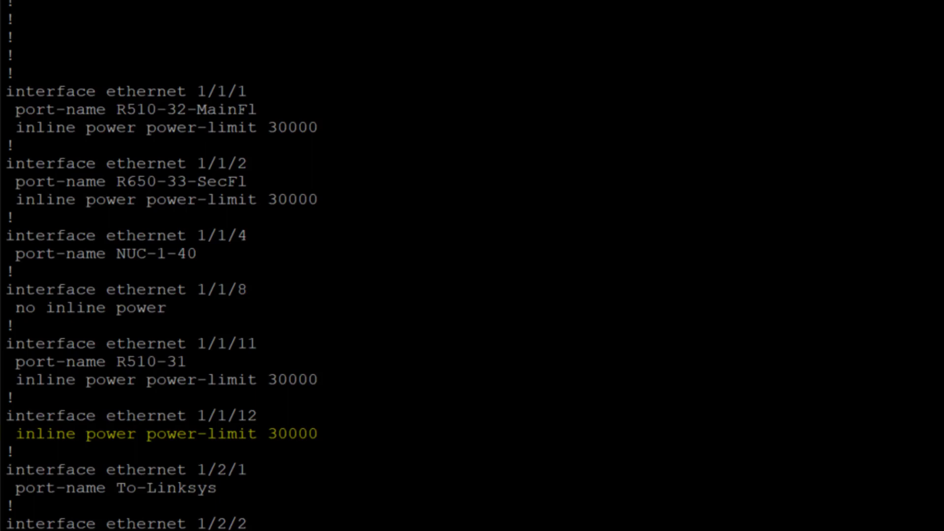
text(sh inline power)
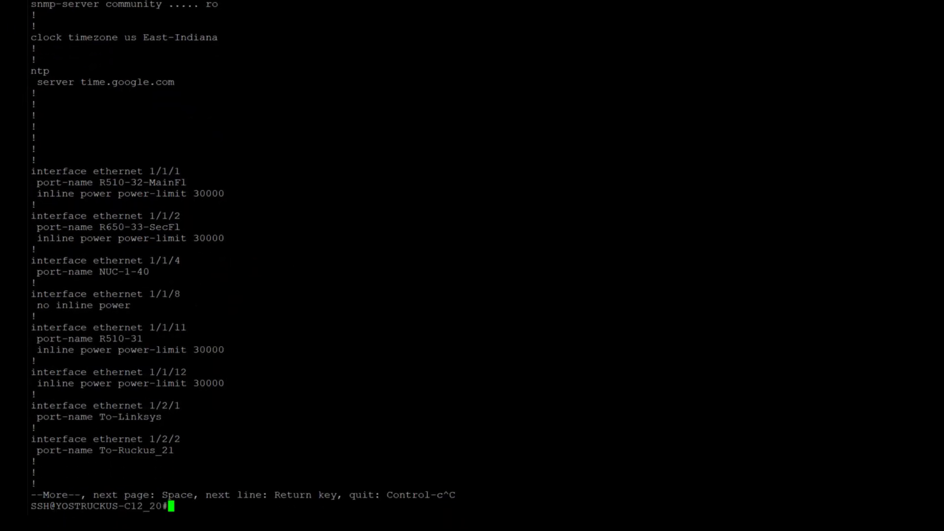
Run 'sh lldp nei' for the neighbour table, then 'sh inline power' for refreshed PoE status
text(sh lldp nei)
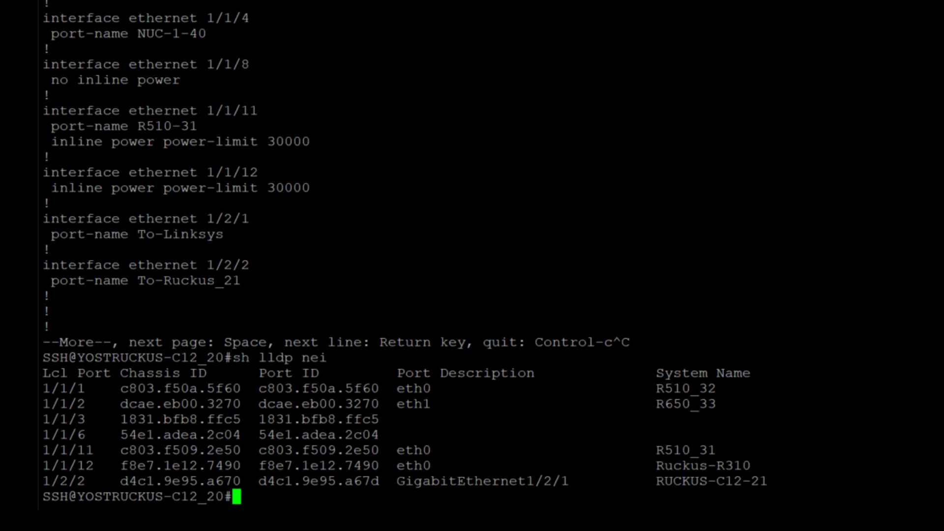
text(sh inline power)
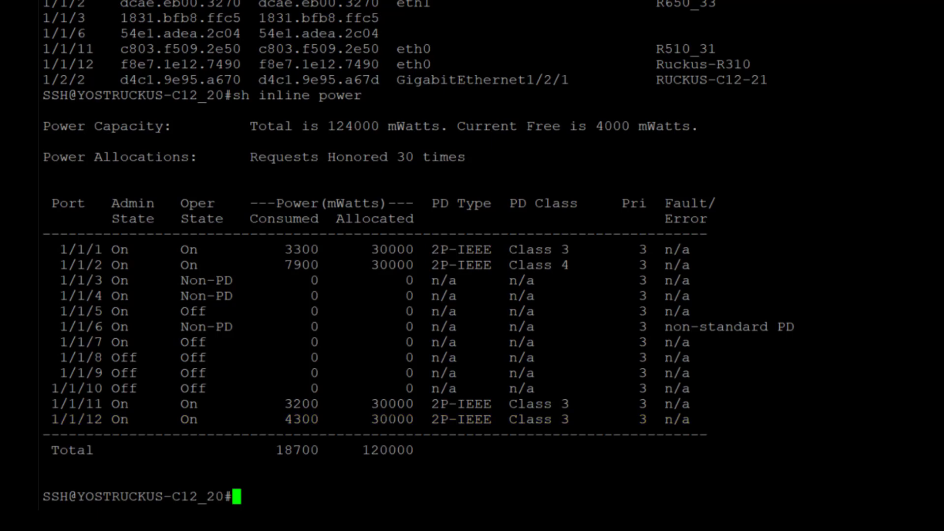
Enter global configuration mode with 'config t'
text(config t)
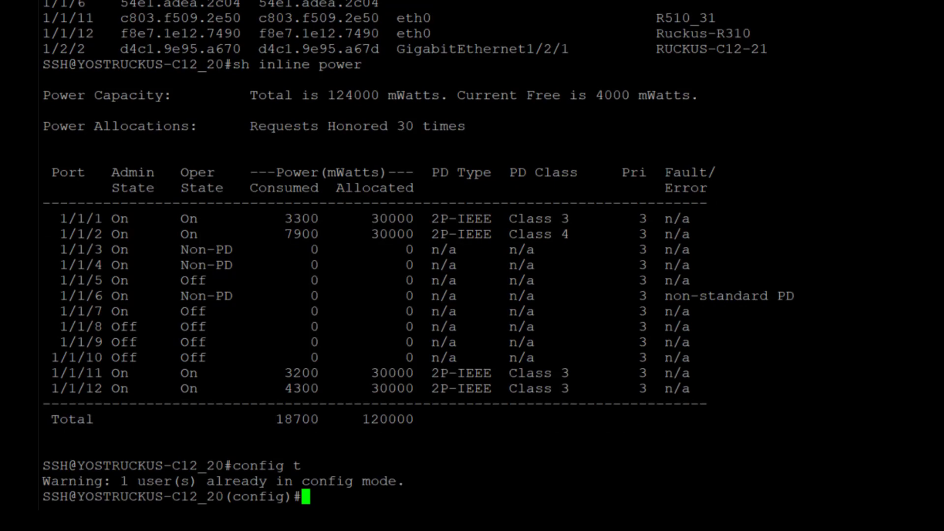
Enter interface 1/1/12 and run 'no inline power power-limit 30000' to remove the limit
text(int)
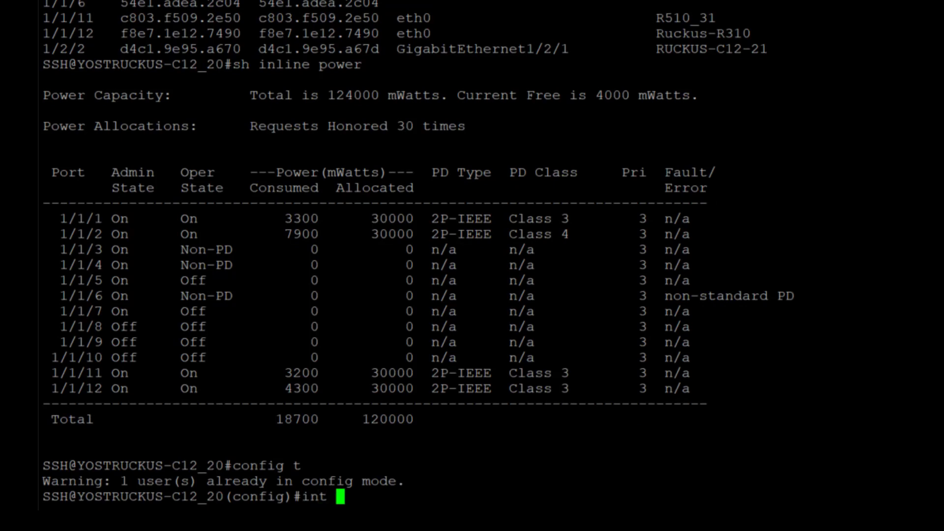
text(e 1/1/12)
text(no l)
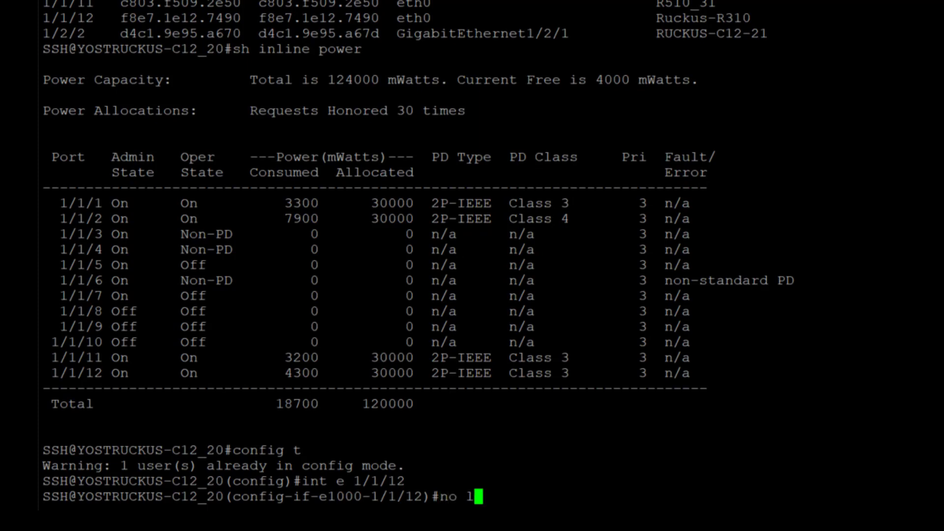
text(inline)
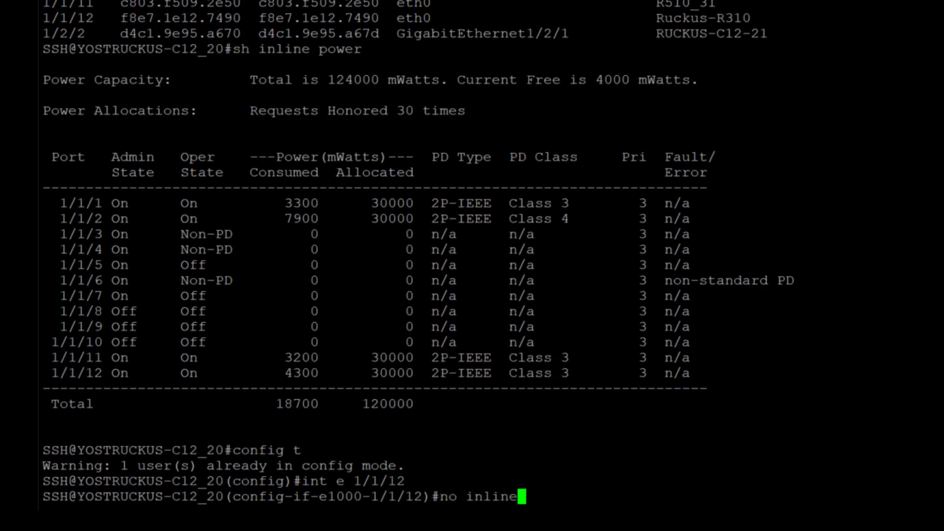
text(power)
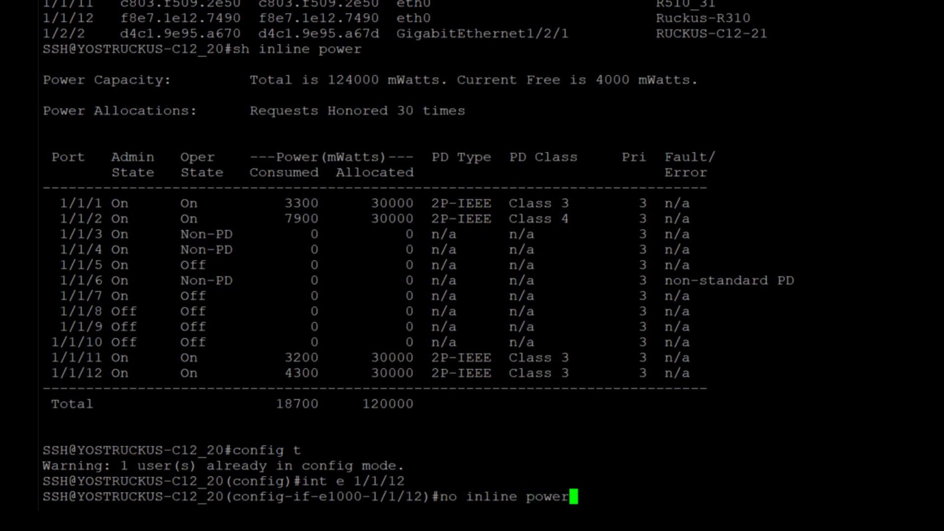
text(power-l)
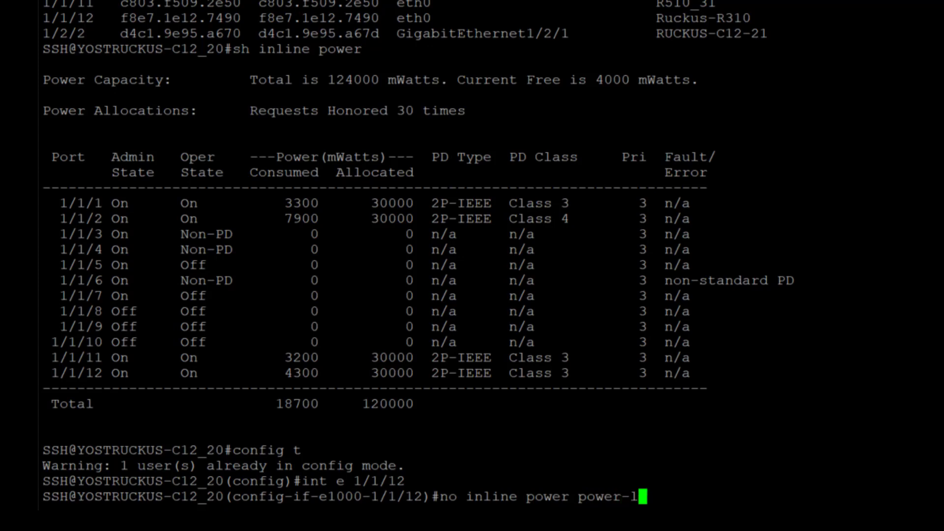
text(imit)
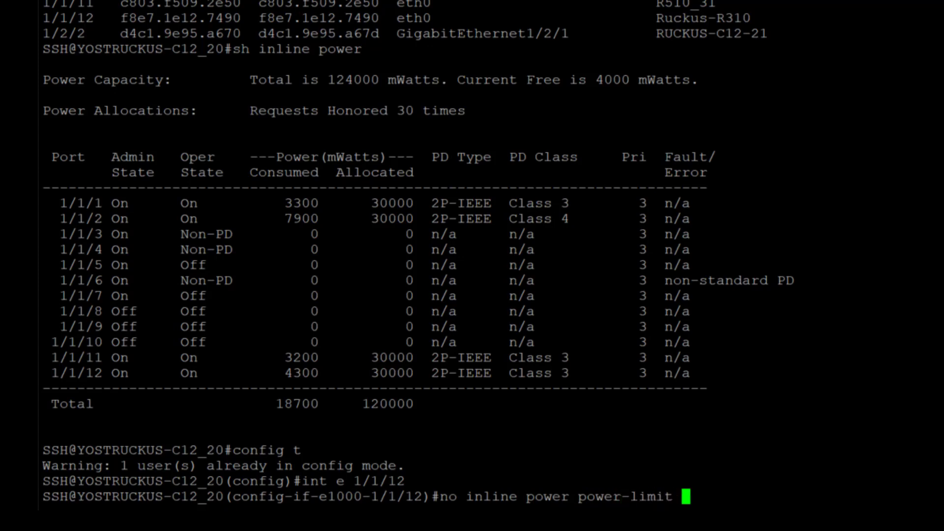
text(30000)
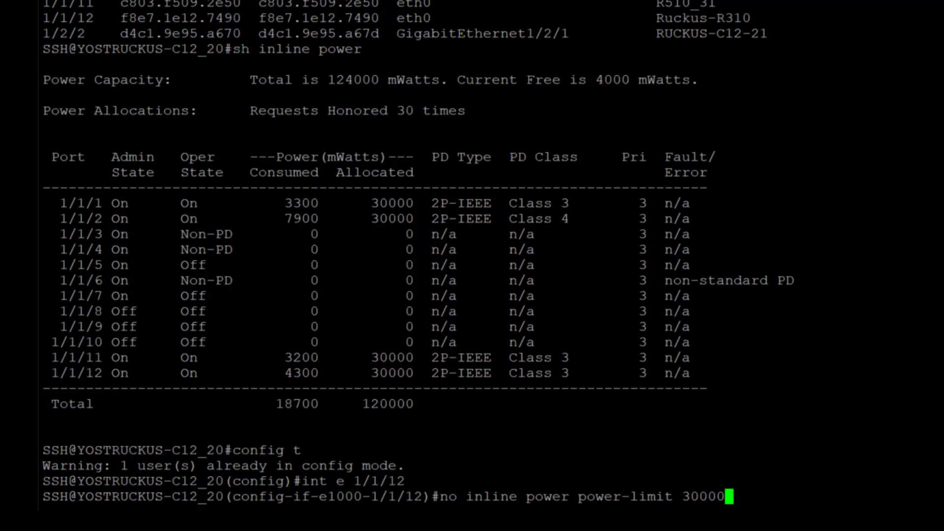
key(Return)
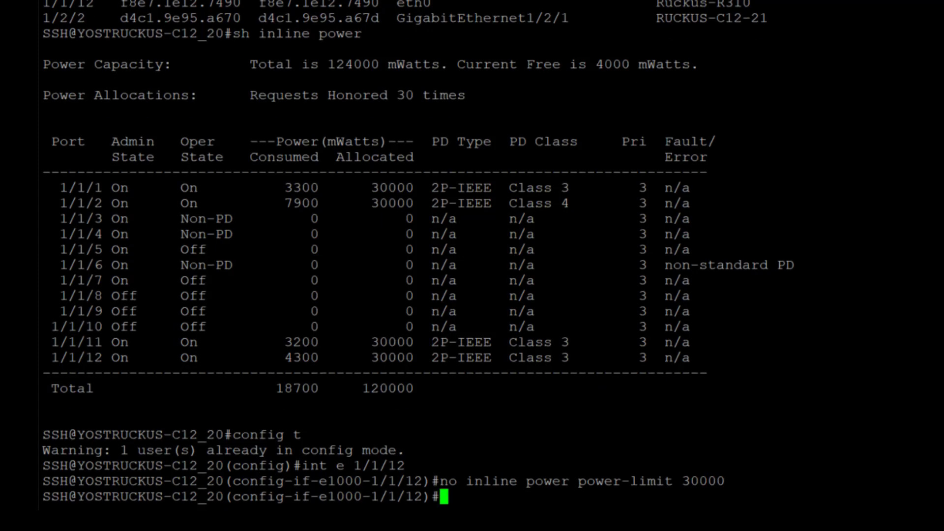
Reapply plain 'inline power' on port 1/1/12
text(inl)
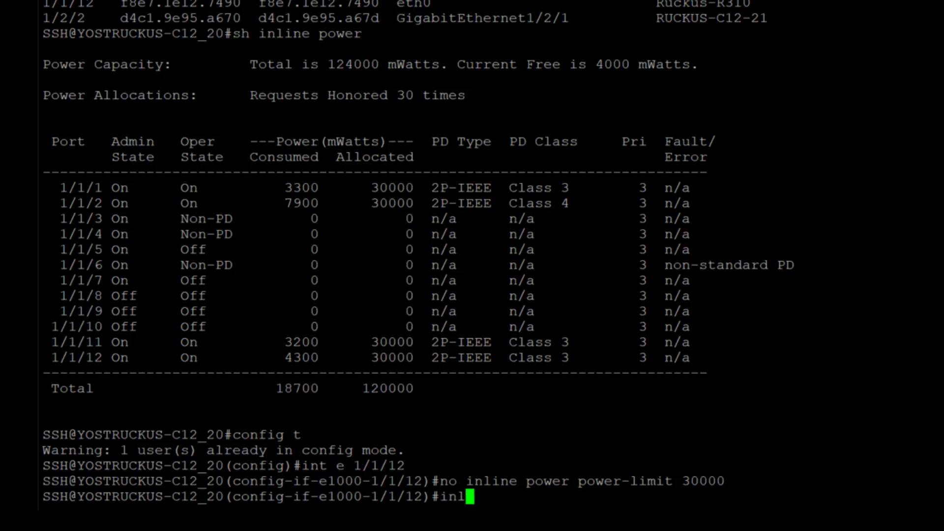
text(ine powe)
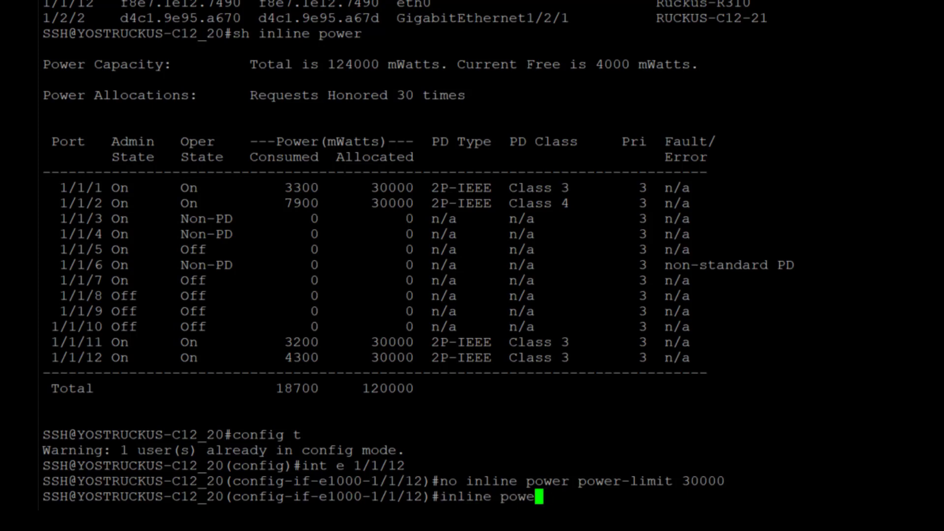
key(enter)
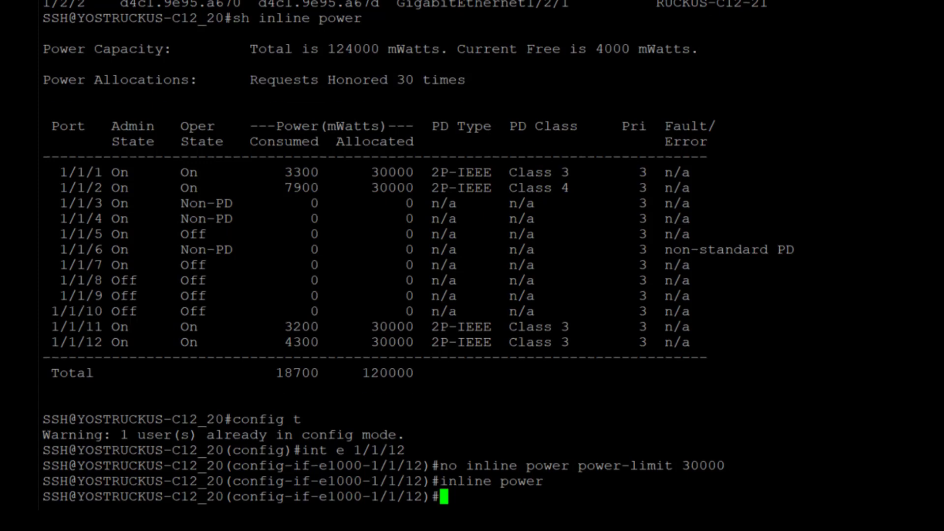